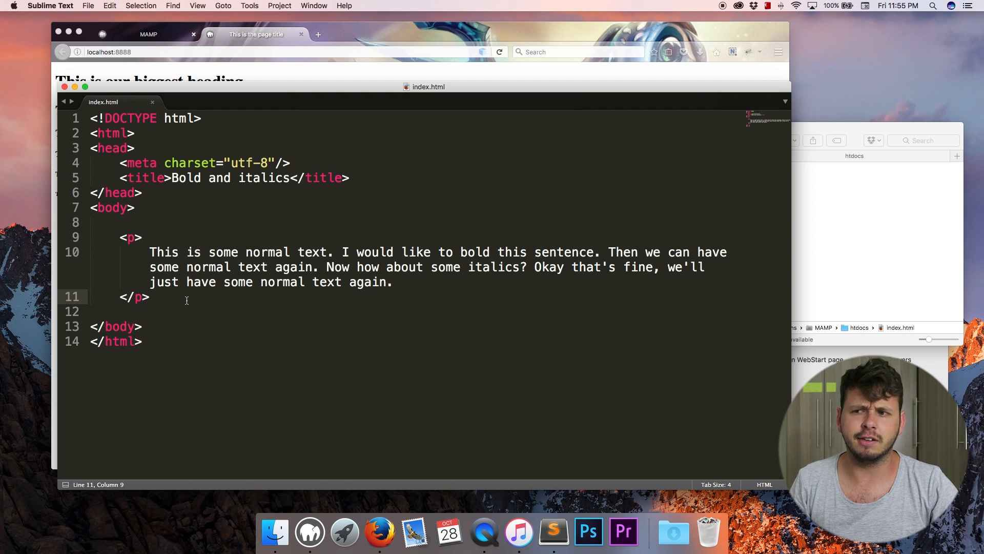
pyautogui.moveTo(341, 301)
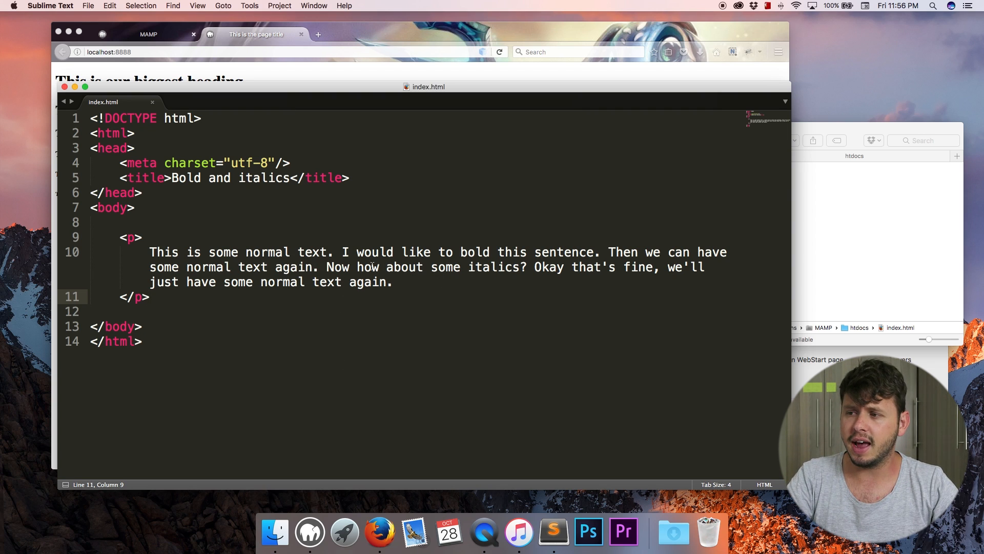
# Step: Point out the two sentences in the paragraph that will become bold and italic
pyautogui.moveTo(342, 252); pyautogui.dragTo(593, 252)
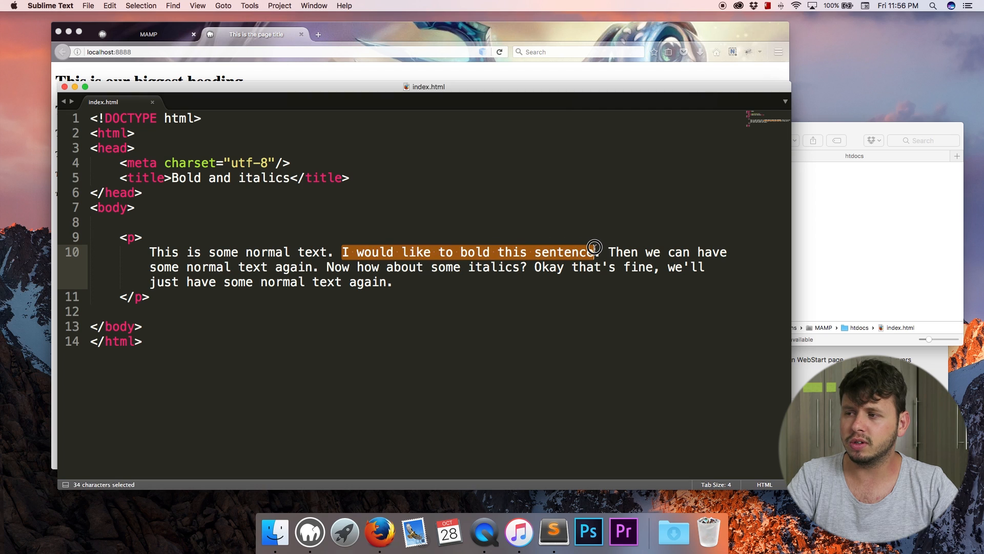
pyautogui.click(325, 266)
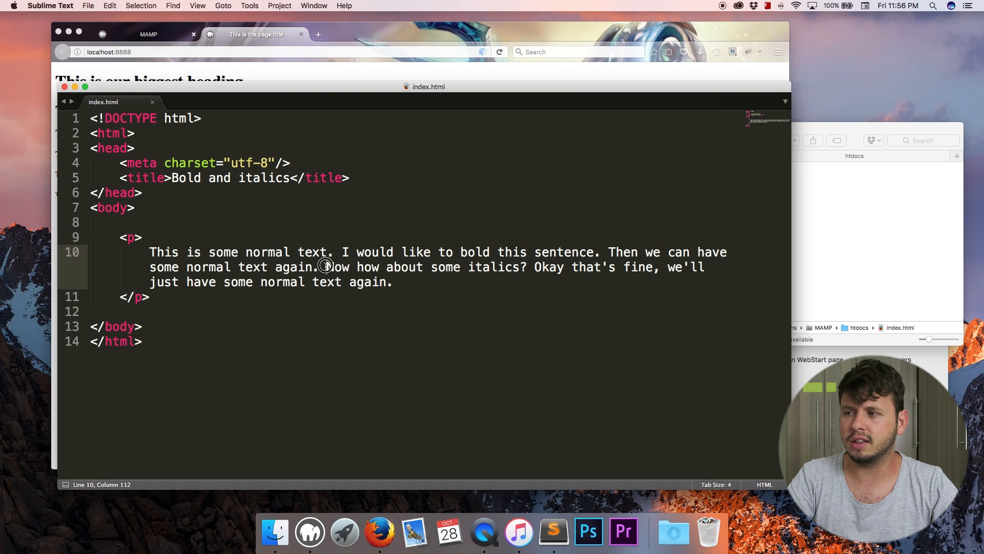
pyautogui.moveTo(325, 267); pyautogui.dragTo(524, 266)
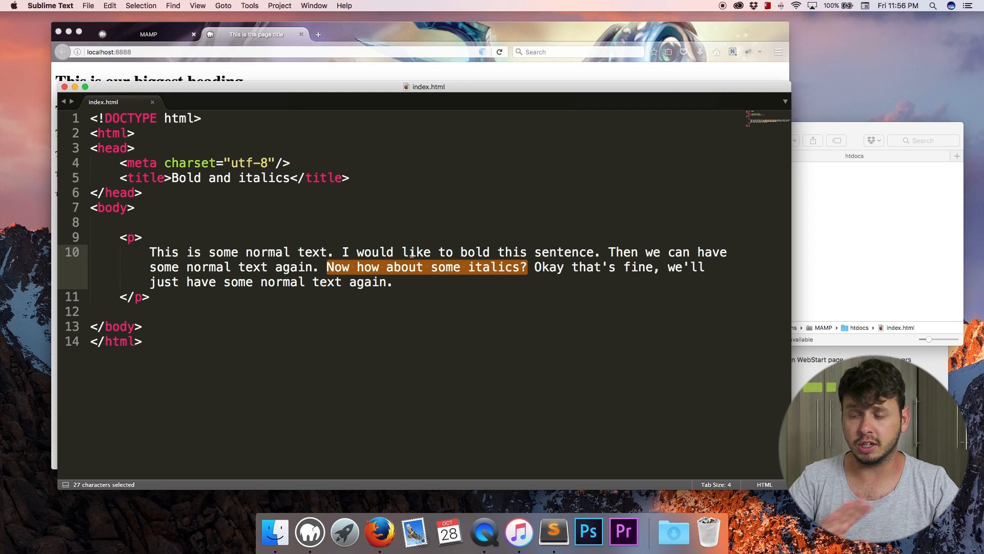
pyautogui.moveTo(392, 231)
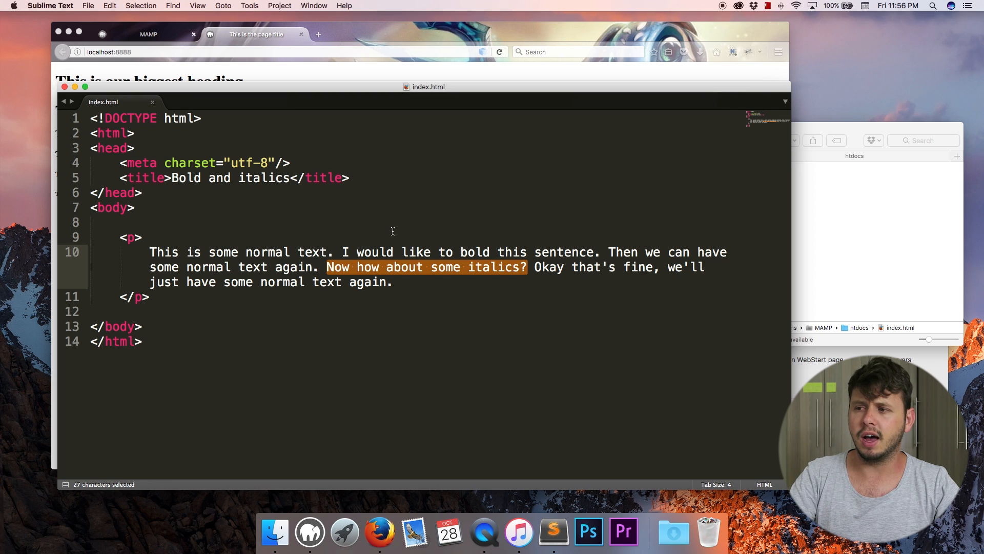
pyautogui.click(342, 252)
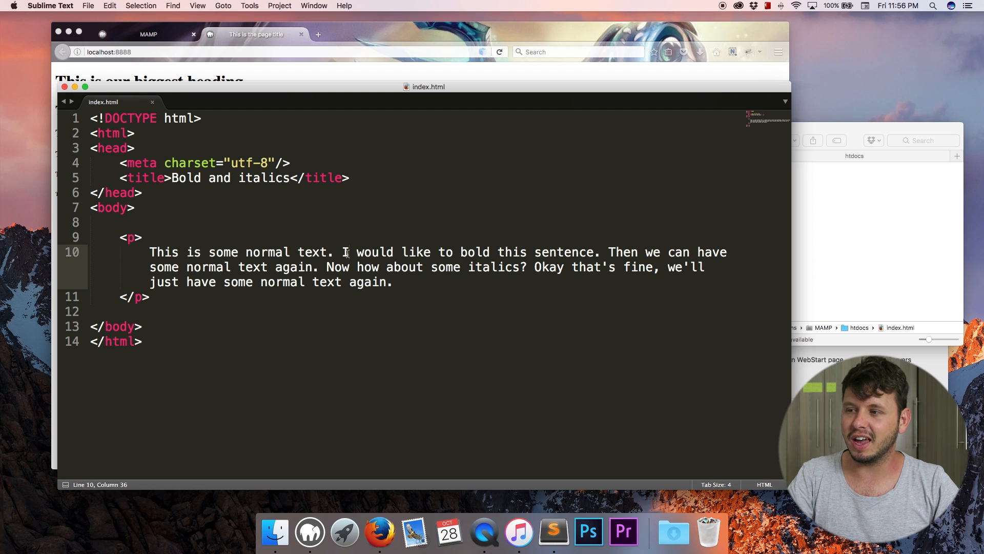
# Step: Wrap 'I would like to bold this sentence.' in <strong></strong> tags and save index.html
pyautogui.moveTo(342, 252); pyautogui.dragTo(600, 252)
pyautogui.write('<>')
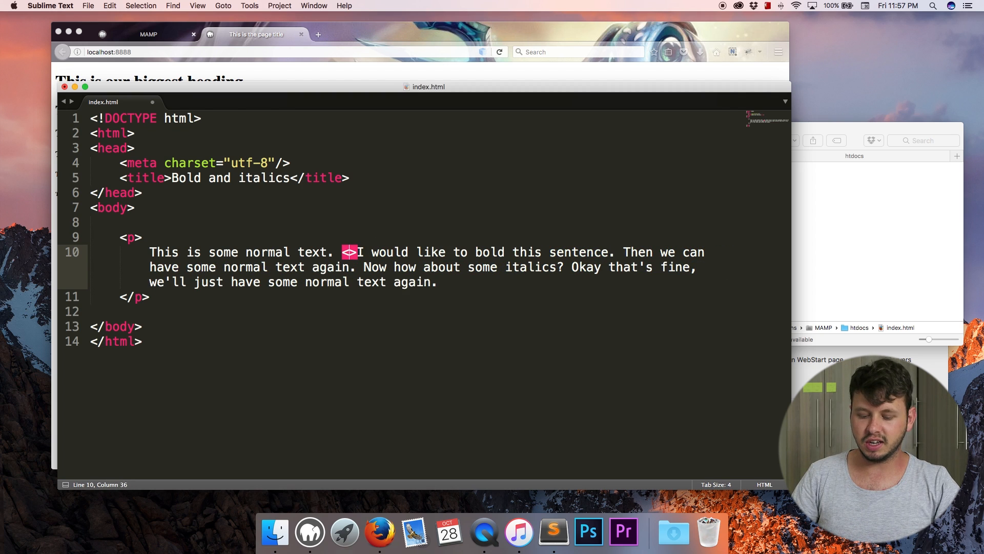
pyautogui.write('strong')
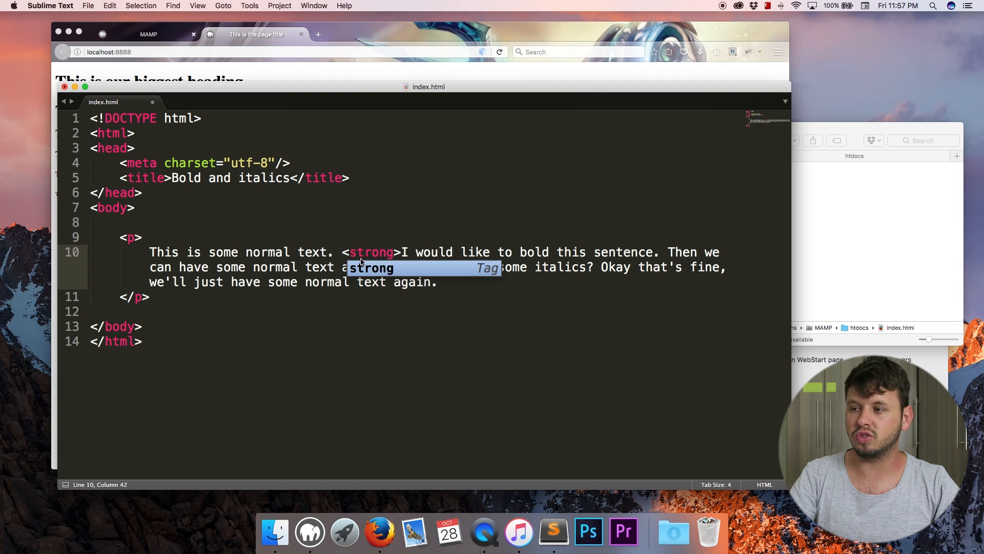
pyautogui.write('Now how about')
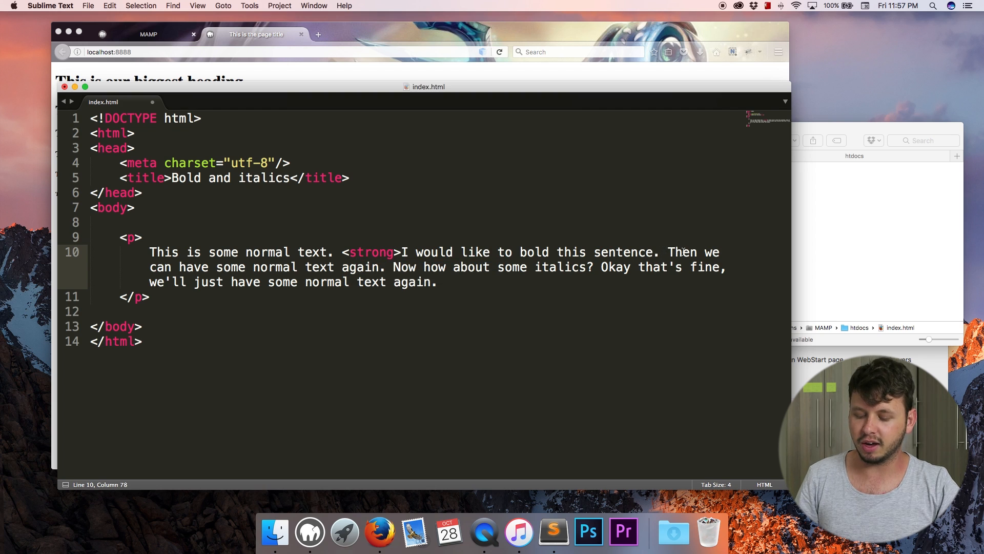
pyautogui.write('<')
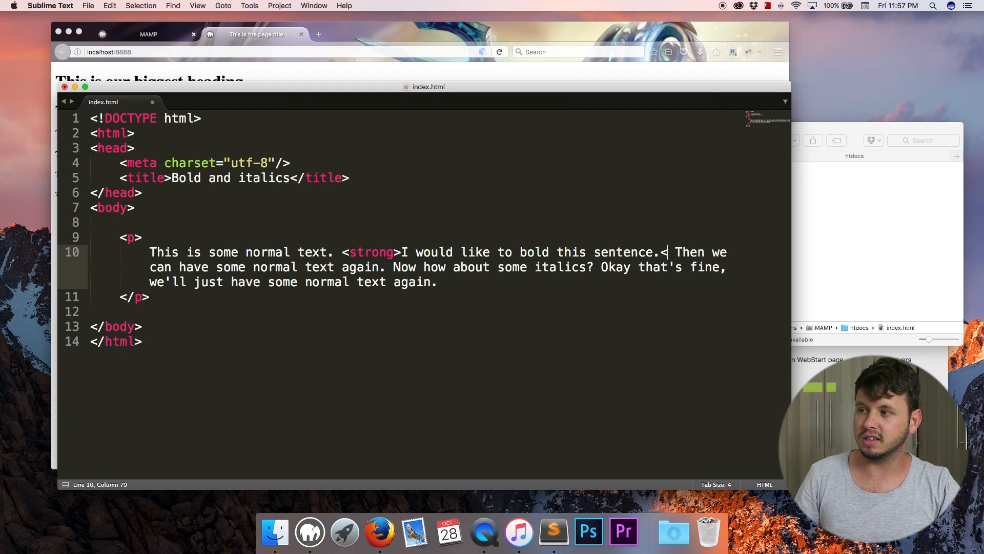
pyautogui.write('/strong>')
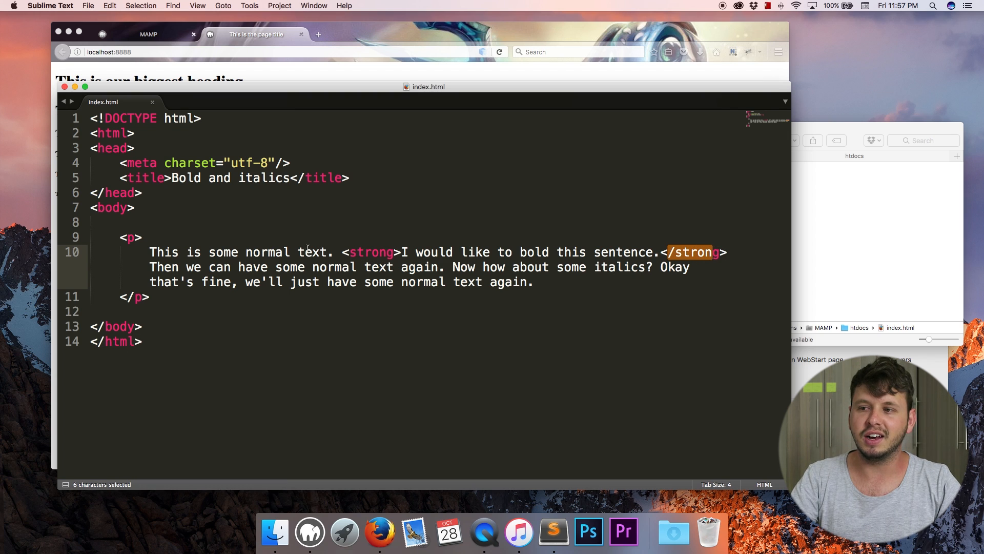
pyautogui.moveTo(286, 244)
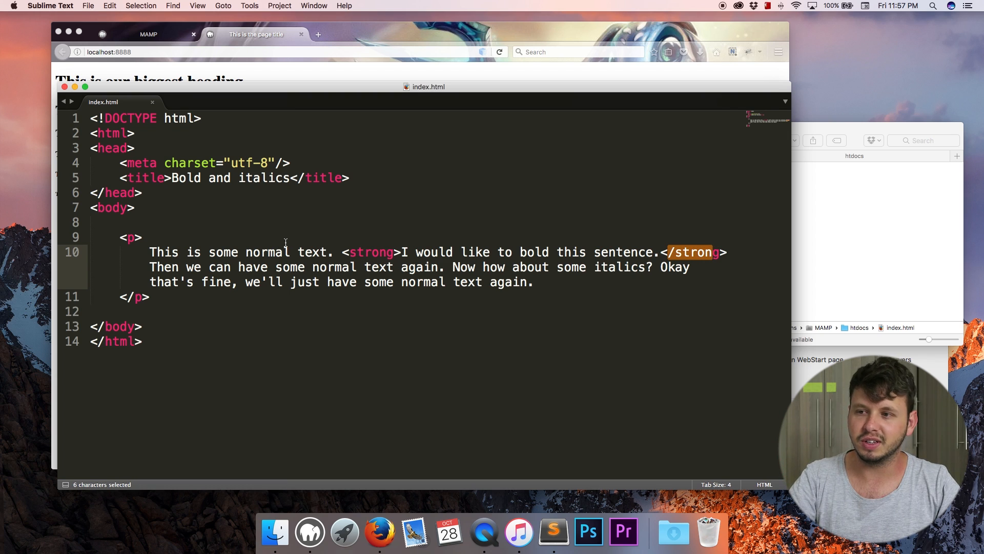
pyautogui.press('cmd+s')
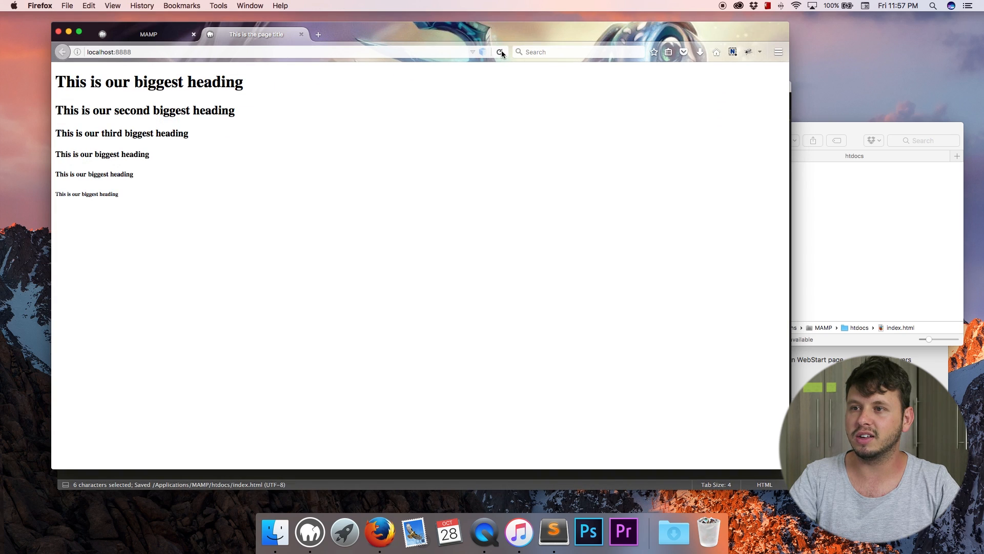
# Step: Reload the page in Firefox so the sentence renders bold, and highlight it
pyautogui.click(500, 52)
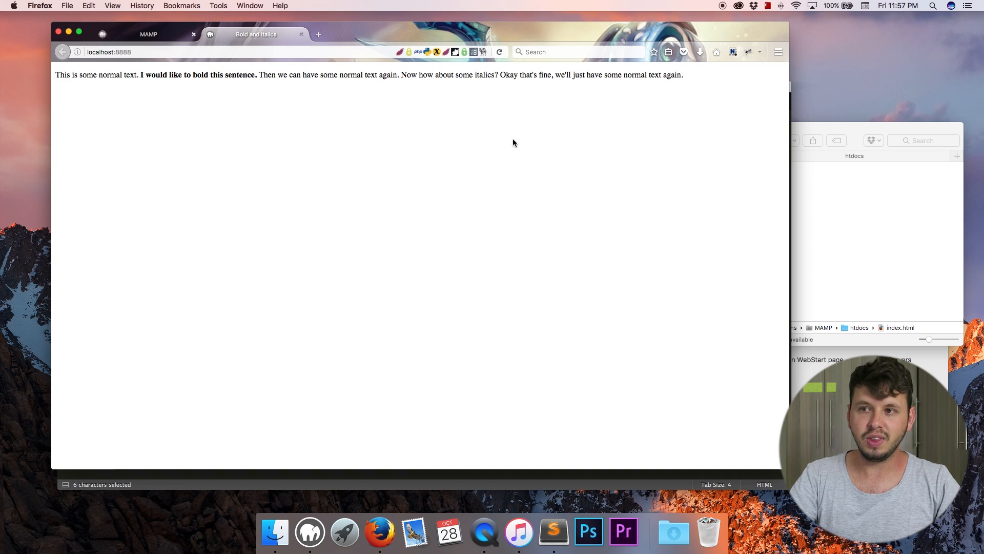
pyautogui.moveTo(254, 145)
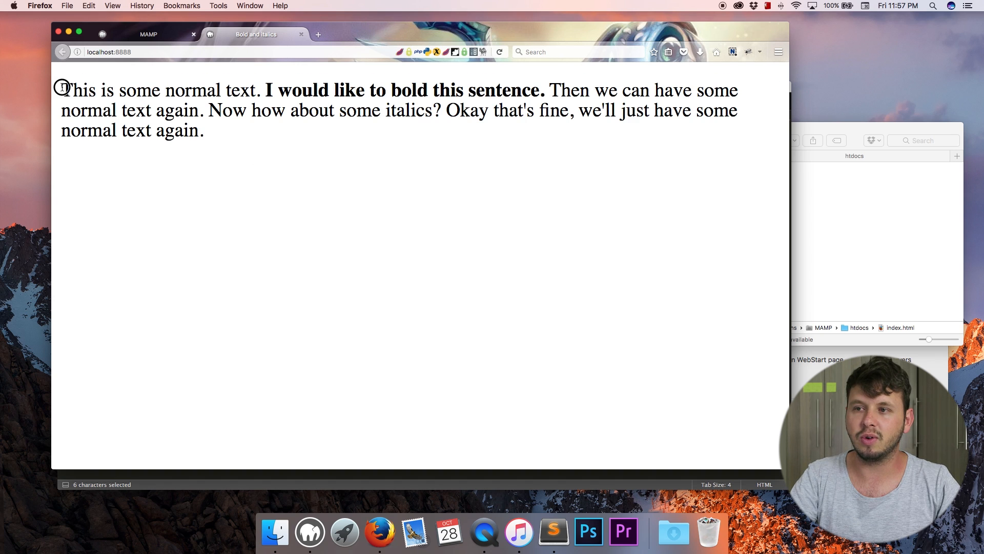
pyautogui.moveTo(141, 111)
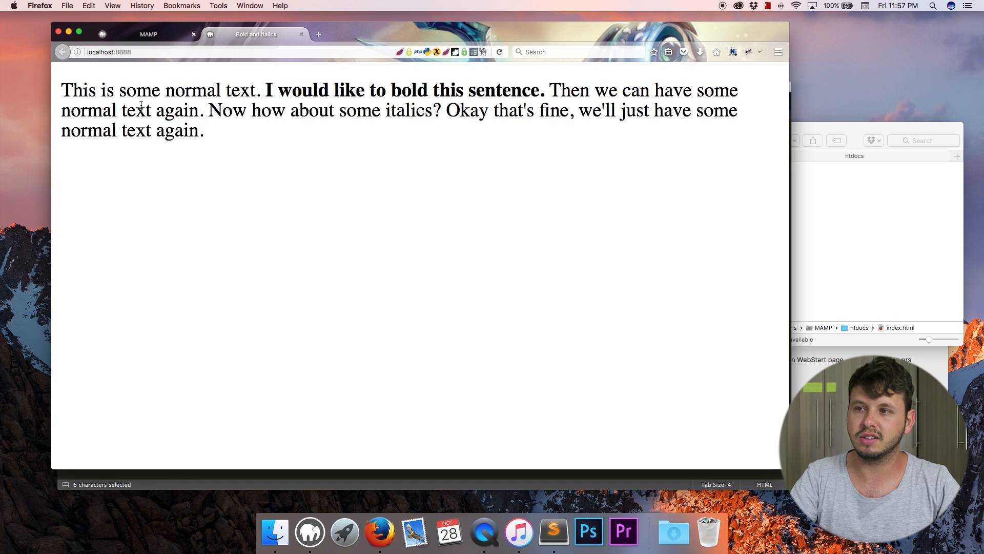
pyautogui.moveTo(233, 110); pyautogui.dragTo(409, 109)
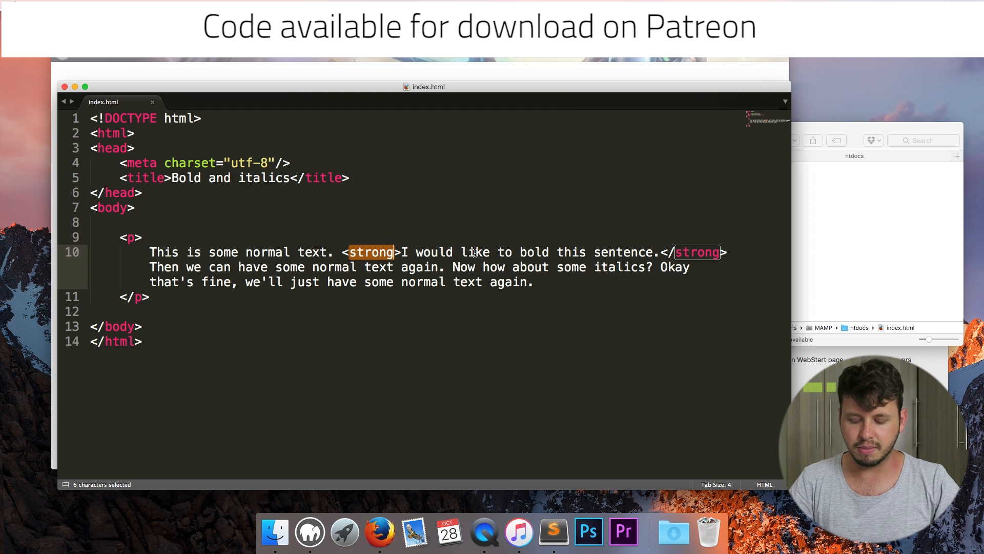
# Step: Rename the strong tags around the bold sentence to b tags
pyautogui.write('b')
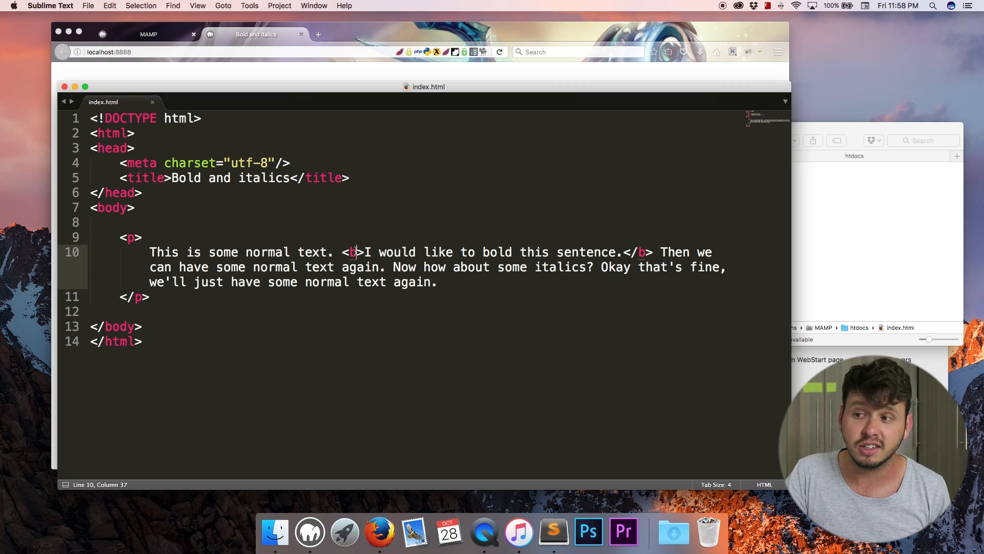
# Step: Rename the b tags back to strong and highlight the wrapped sentence
pyautogui.doubleClick(642, 253)
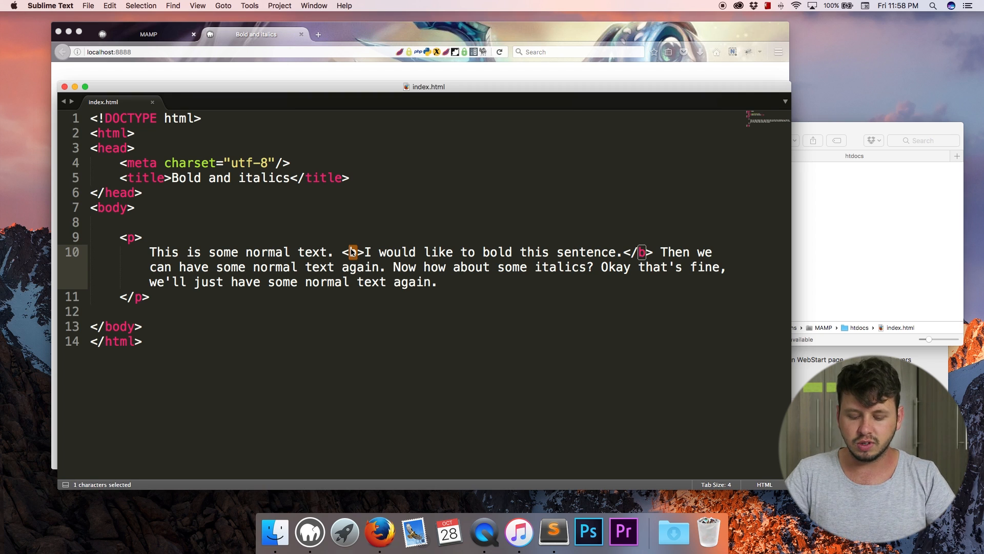
pyautogui.write('strong')
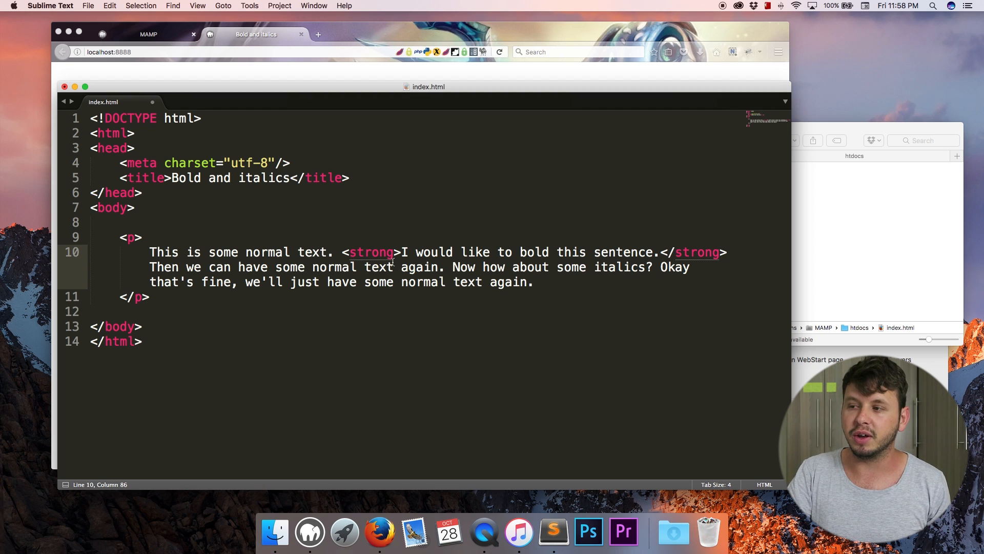
pyautogui.moveTo(402, 252); pyautogui.dragTo(647, 252)
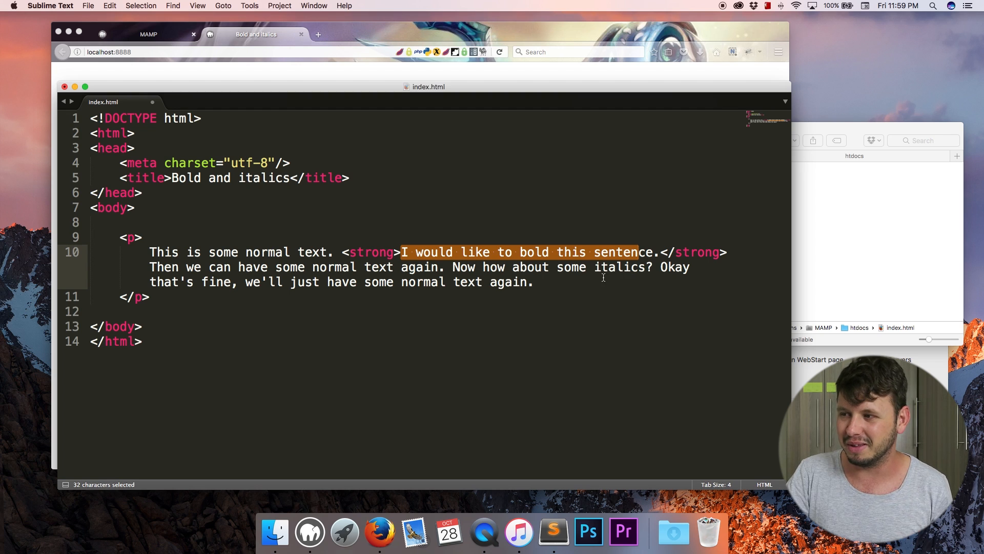
pyautogui.click(671, 267)
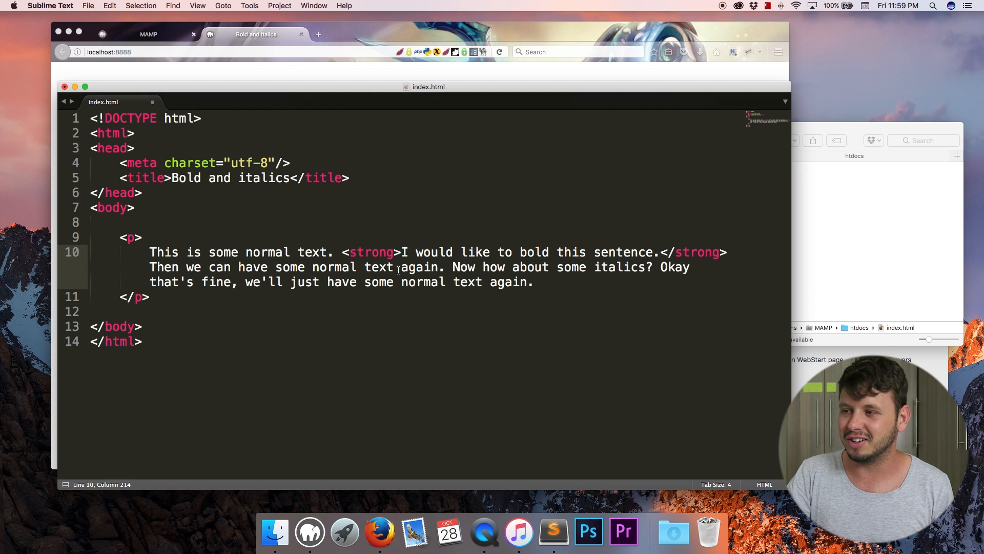
# Step: Wrap 'Now how about some italics?' in <em></em> tags and save the file
pyautogui.click(491, 266)
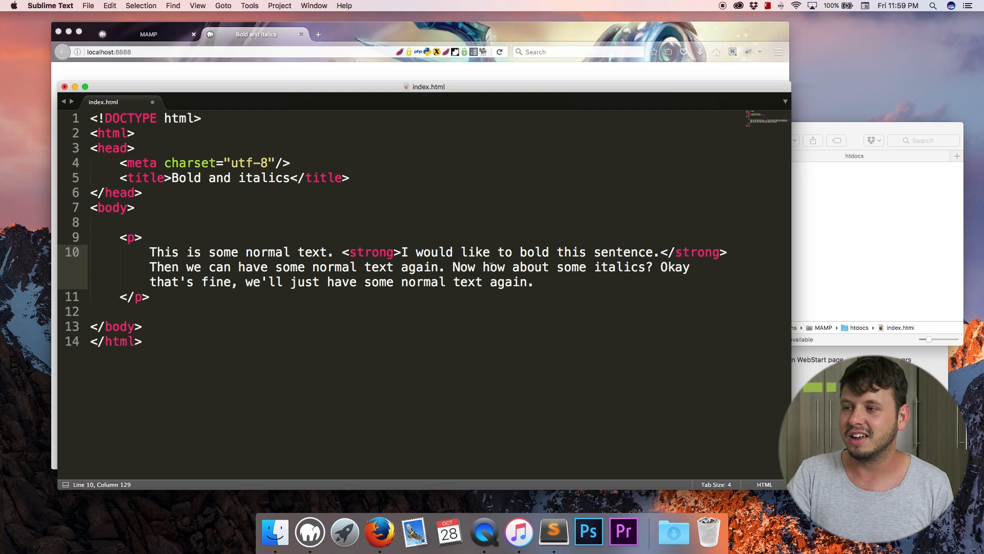
pyautogui.moveTo(453, 266); pyautogui.dragTo(652, 266)
pyautogui.write('<>')
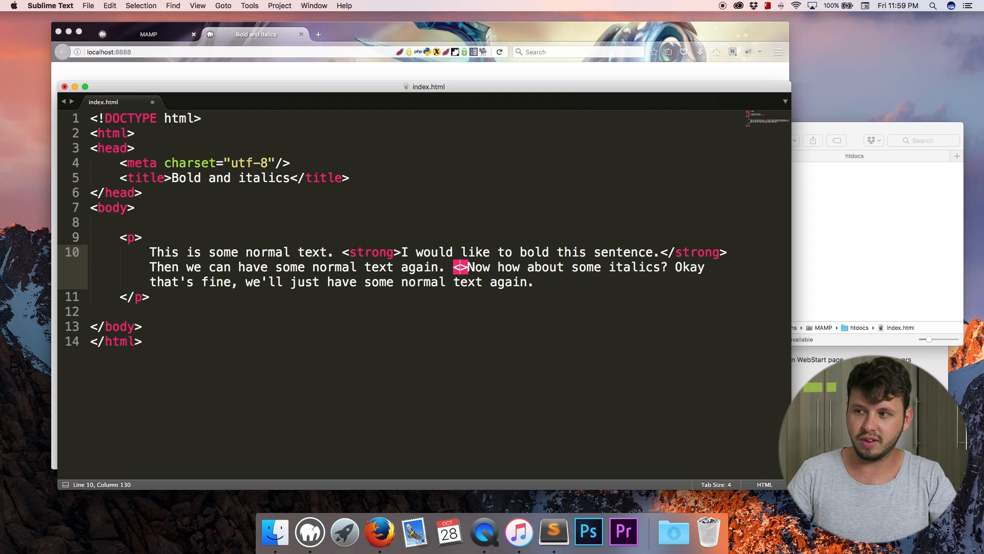
pyautogui.write('em')
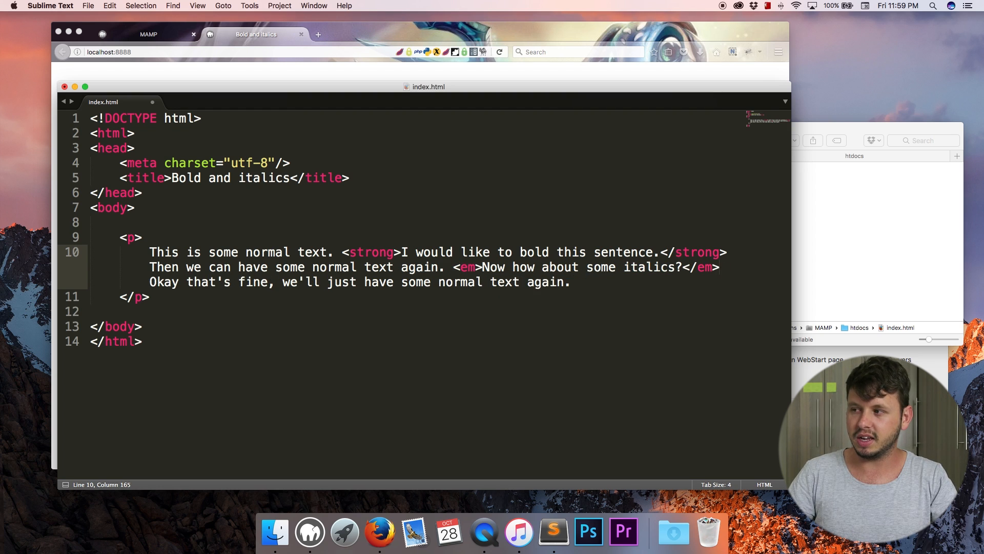
pyautogui.press('cmd+s')
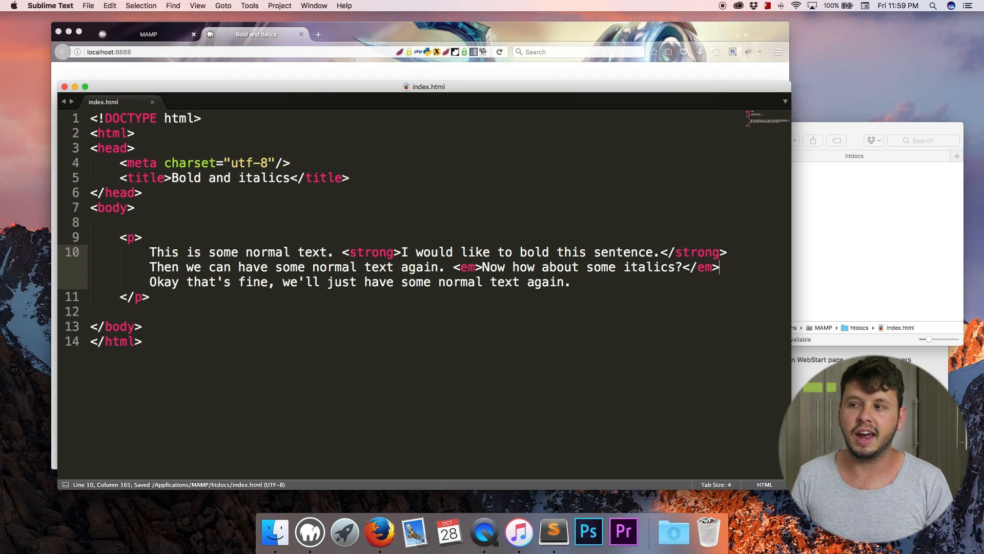
pyautogui.doubleClick(467, 267)
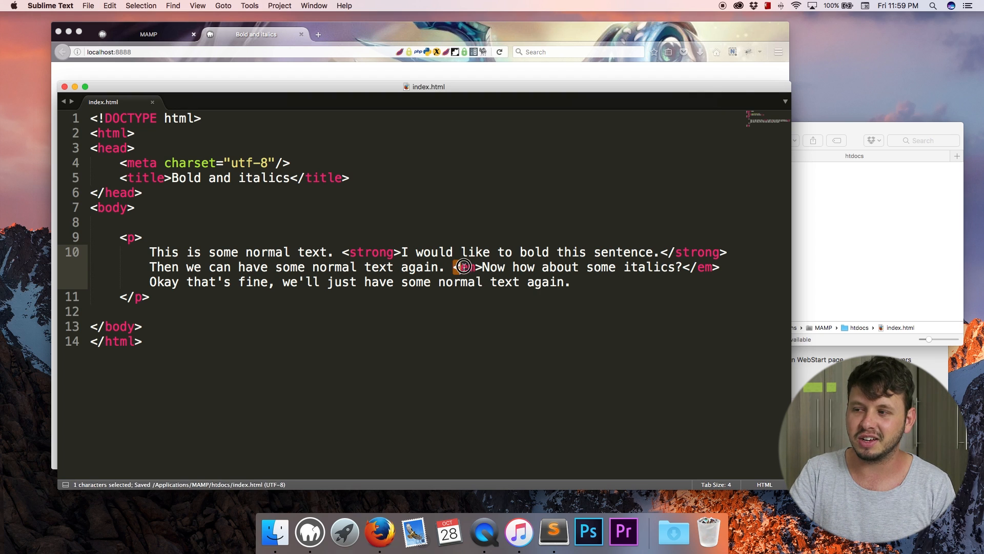
pyautogui.moveTo(453, 267); pyautogui.dragTo(721, 266)
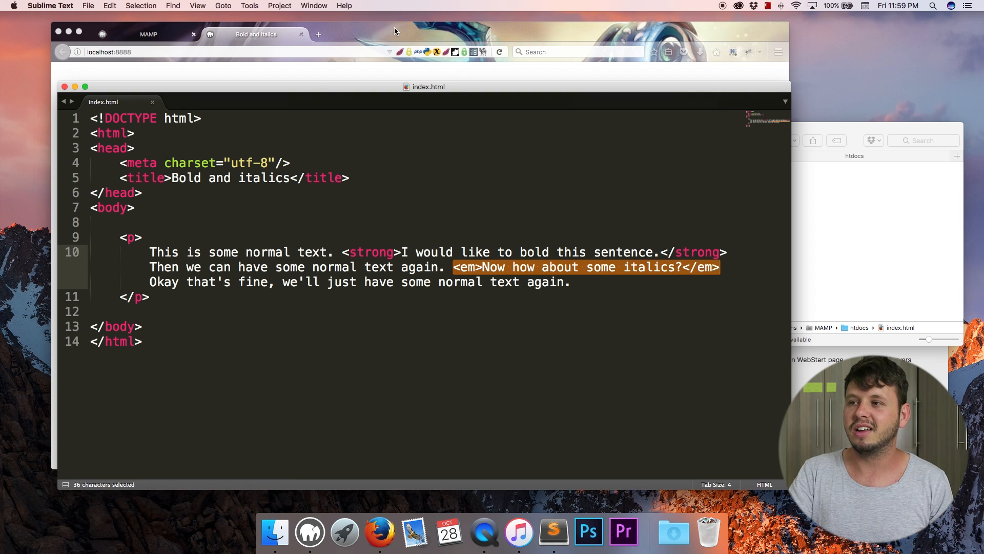
# Step: Reload the page in Firefox so the question renders in italics, and highlight the paragraph
pyautogui.click(499, 51)
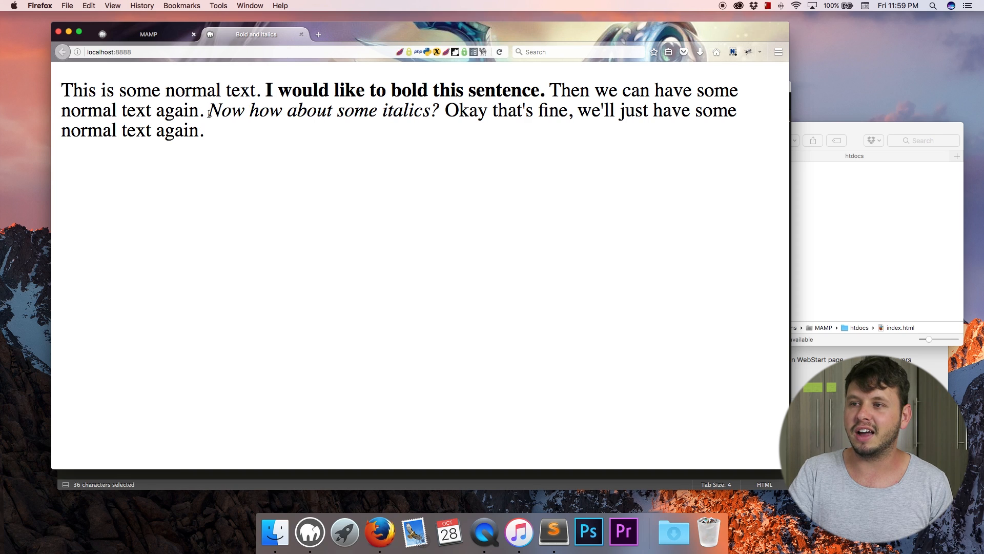
pyautogui.moveTo(212, 111); pyautogui.dragTo(440, 111)
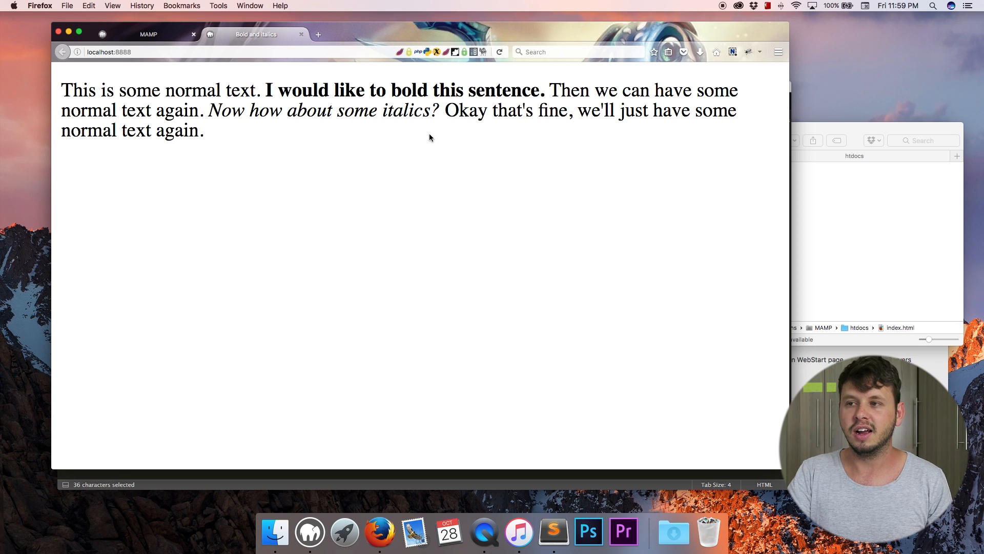
pyautogui.moveTo(296, 444)
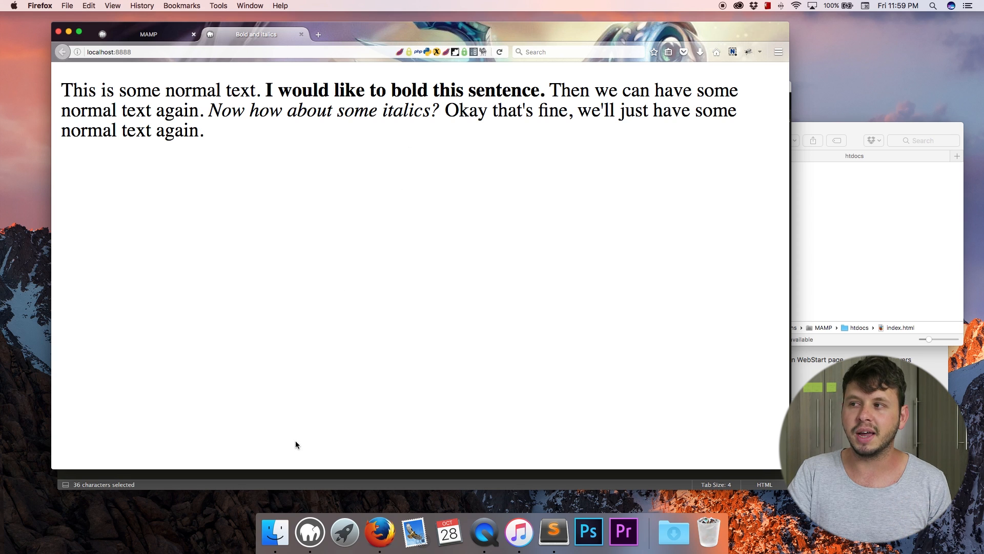
pyautogui.moveTo(424, 216)
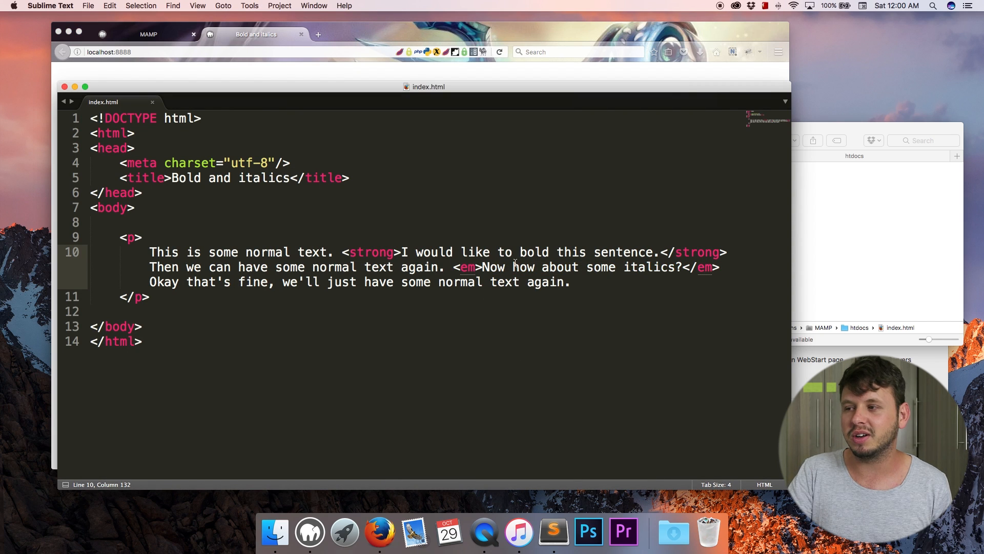
# Step: Rename the em tags around the italic question to i tags and save the file
pyautogui.doubleClick(468, 266)
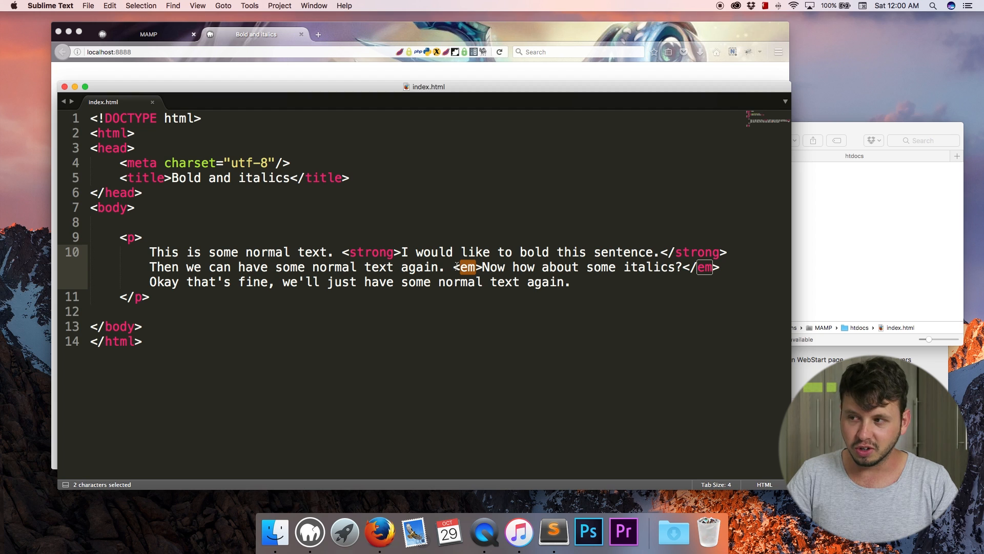
pyautogui.write('i')
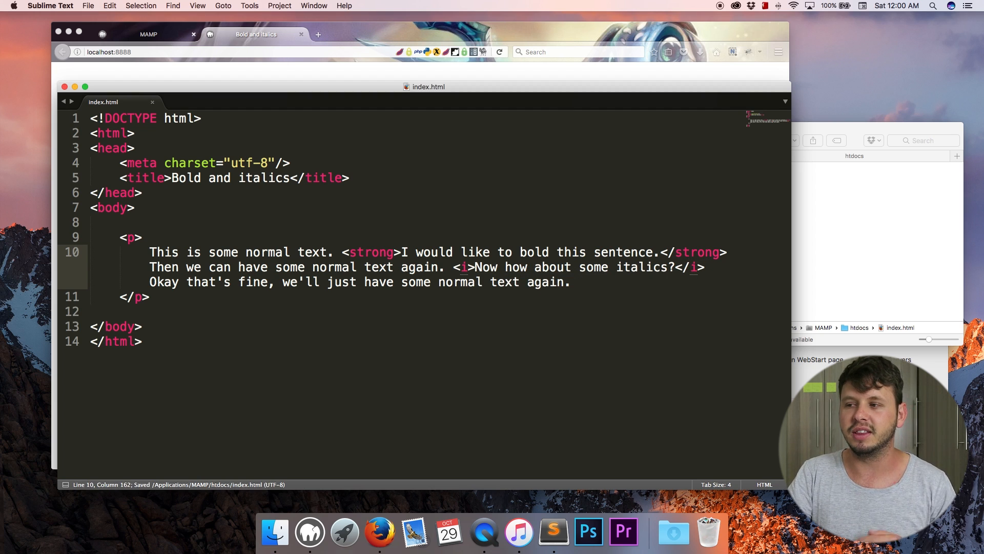
pyautogui.moveTo(452, 267); pyautogui.dragTo(577, 267)
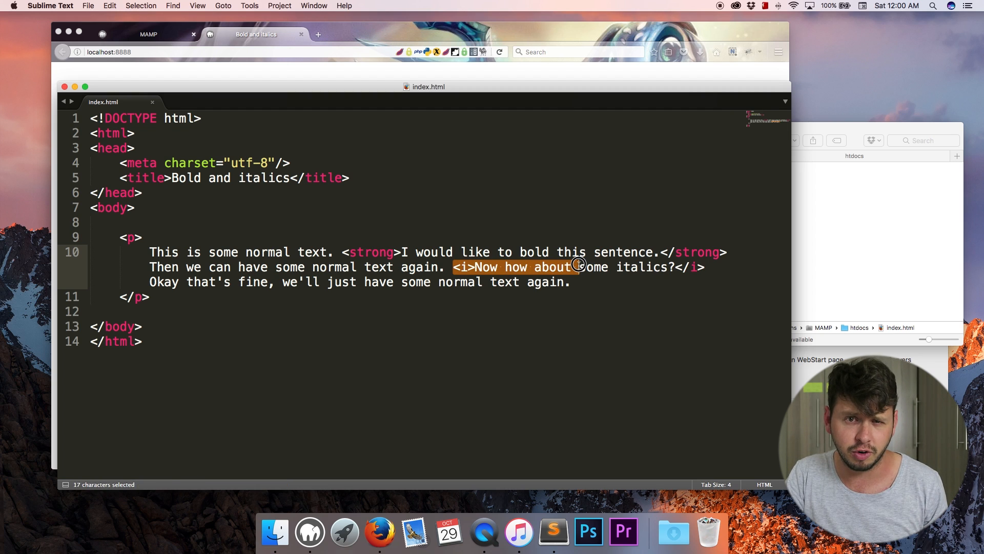
pyautogui.moveTo(577, 266); pyautogui.dragTo(661, 267)
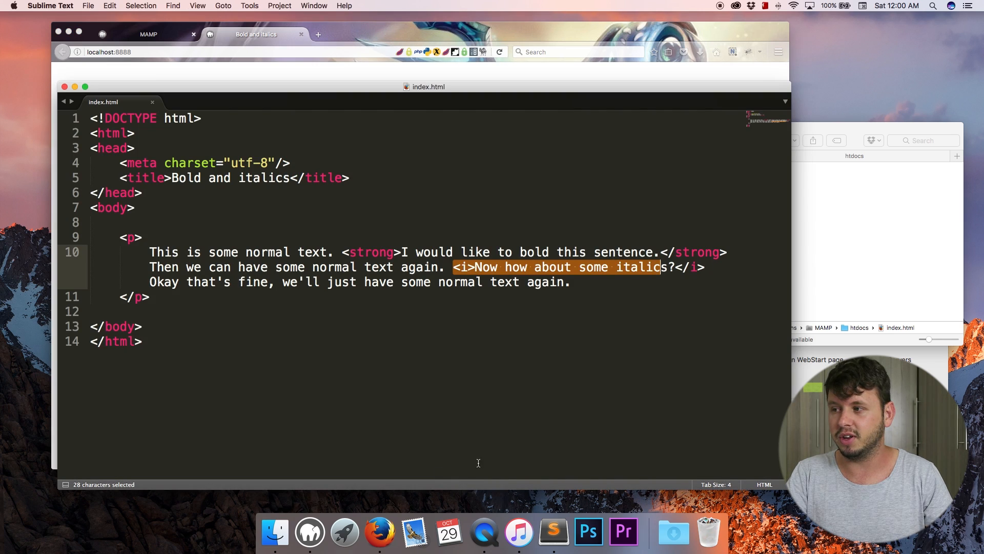
pyautogui.press('cmd+s')
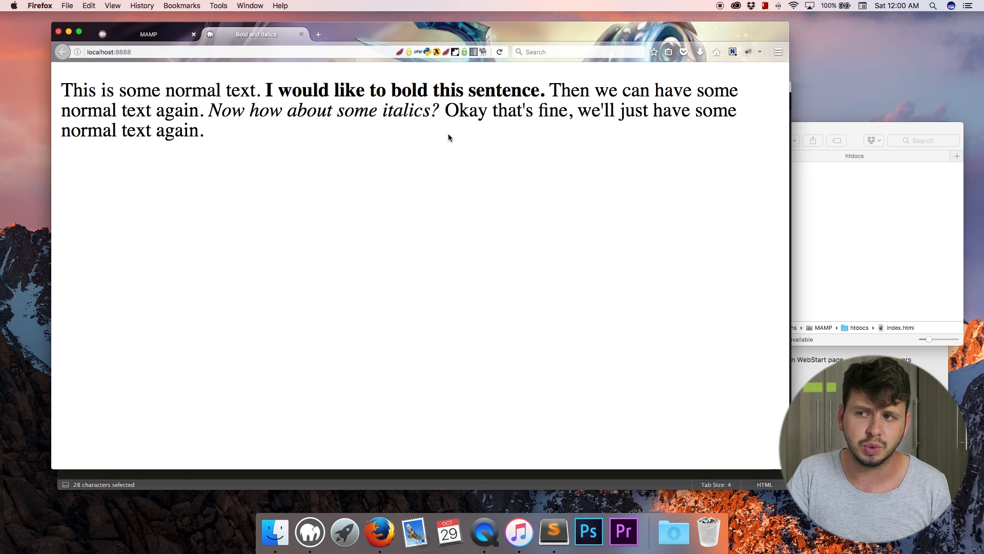
pyautogui.moveTo(407, 195)
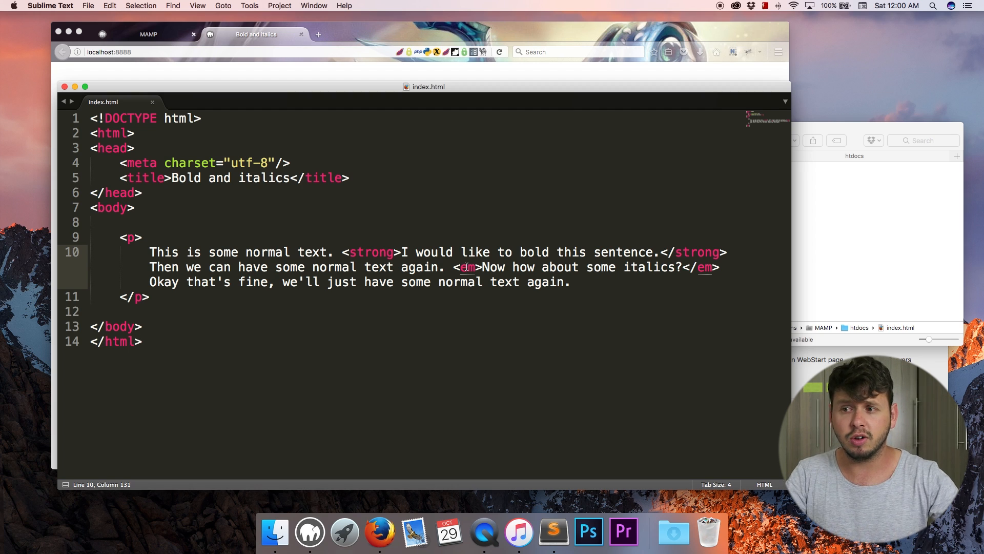
# Step: Add a new line above the paragraph containing an empty <!-- --> HTML comment
pyautogui.click(91, 221)
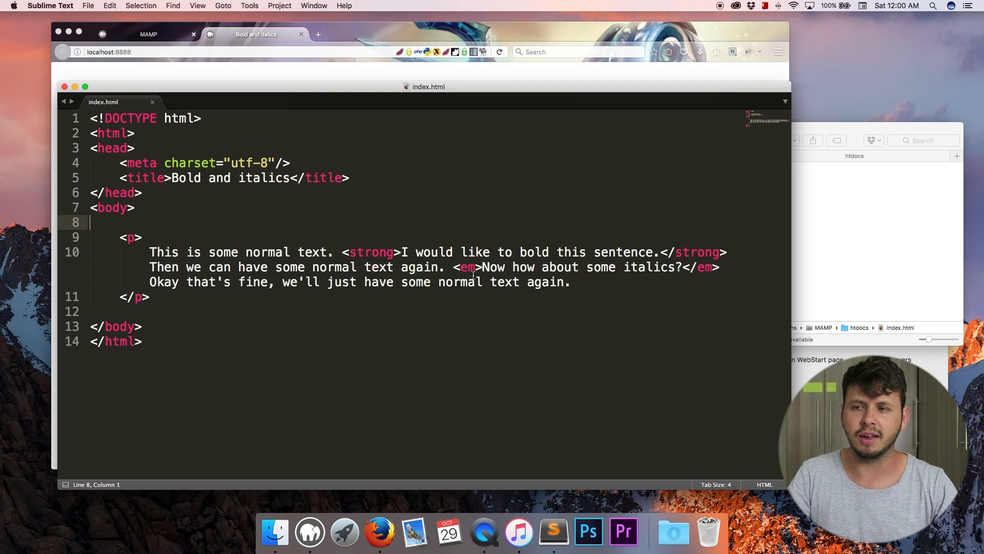
pyautogui.press('enter')
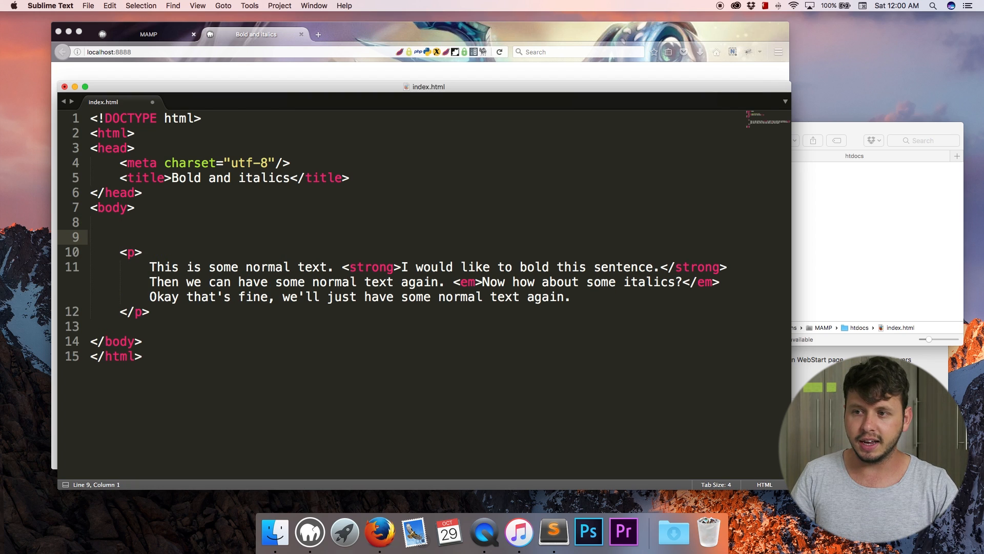
pyautogui.write('<!')
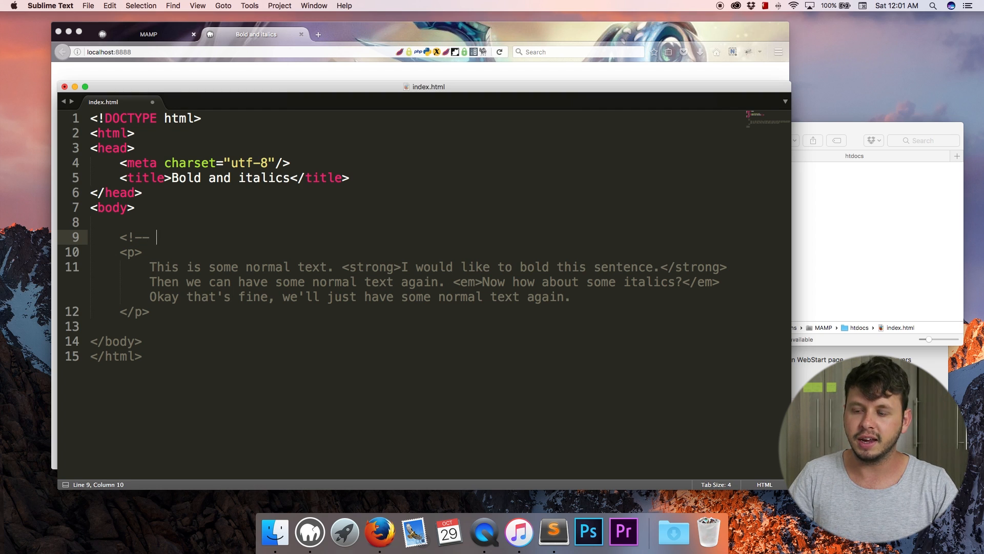
pyautogui.write('--')
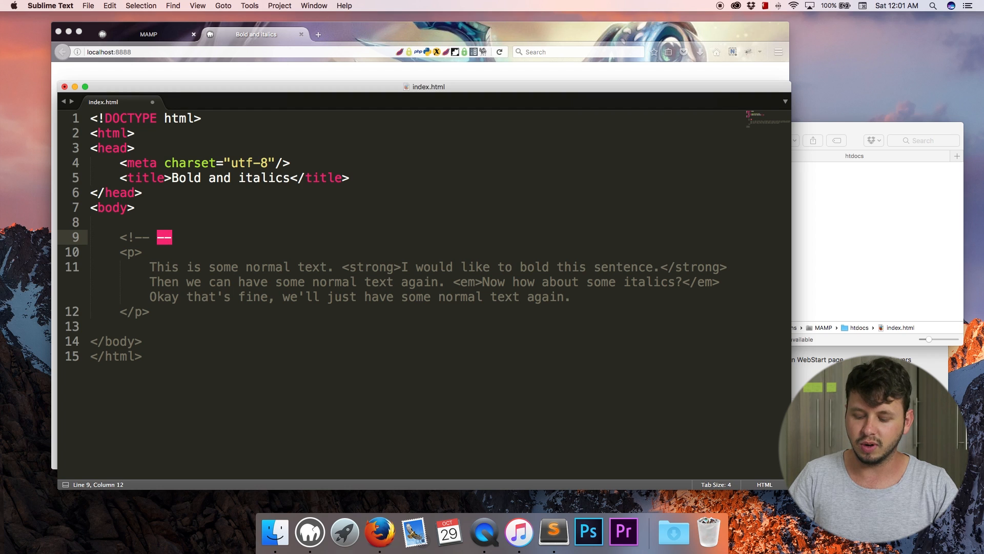
pyautogui.write('-->')
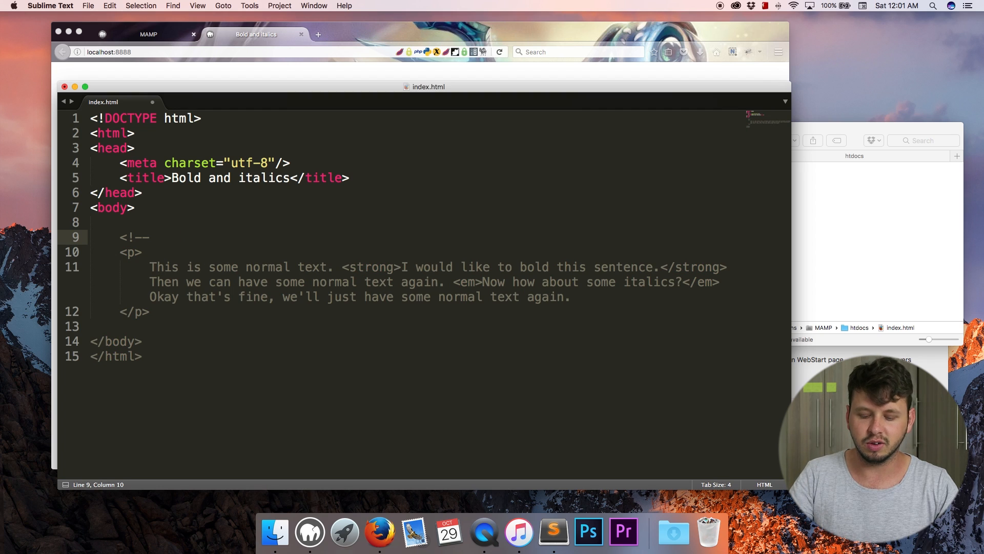
pyautogui.write('-->')
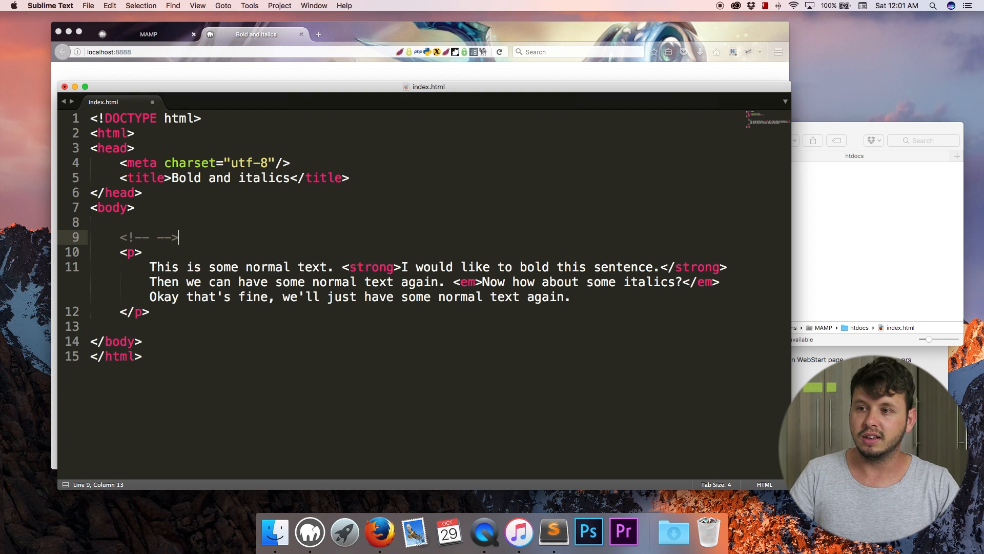
pyautogui.click(154, 237)
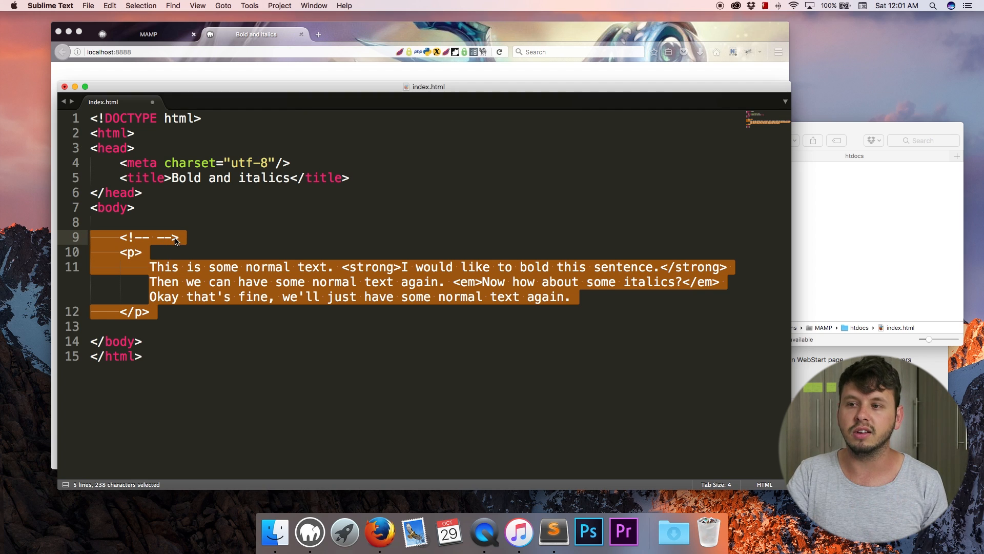
pyautogui.click(156, 236)
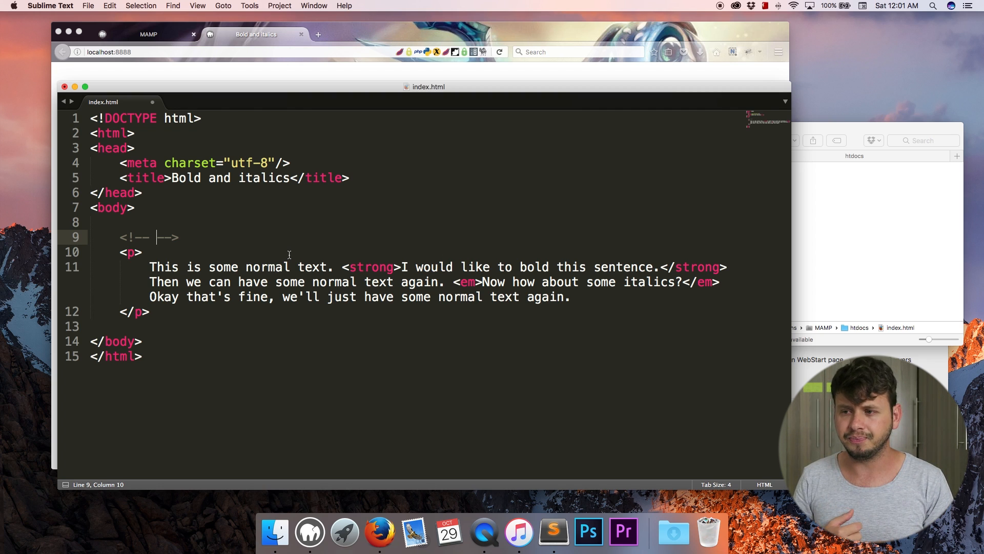
pyautogui.moveTo(281, 259)
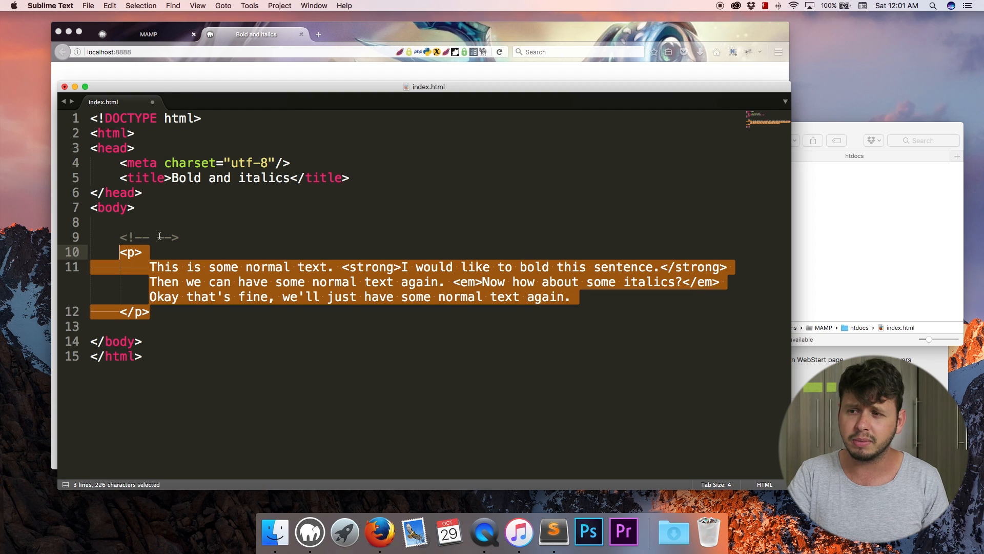
pyautogui.press('cmd+x')
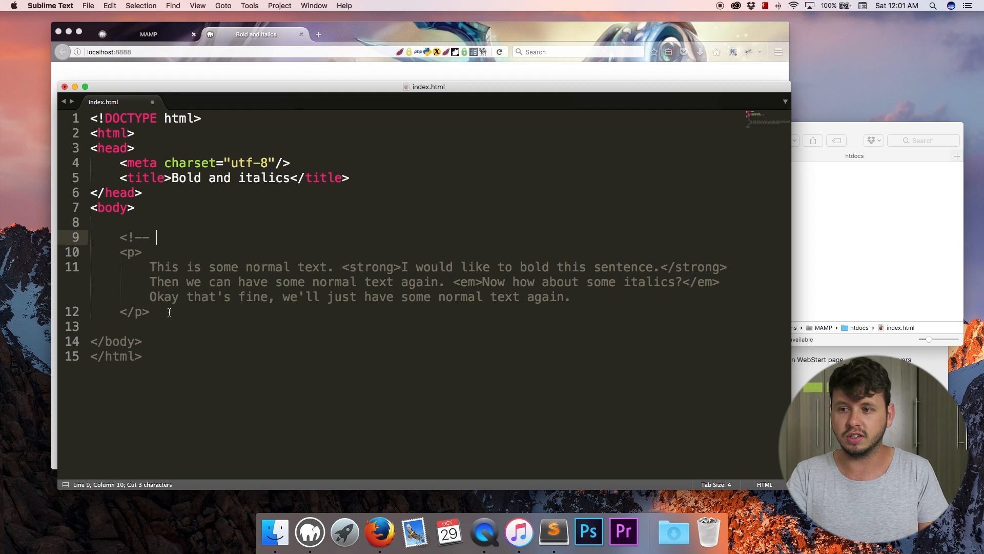
pyautogui.write('-->')
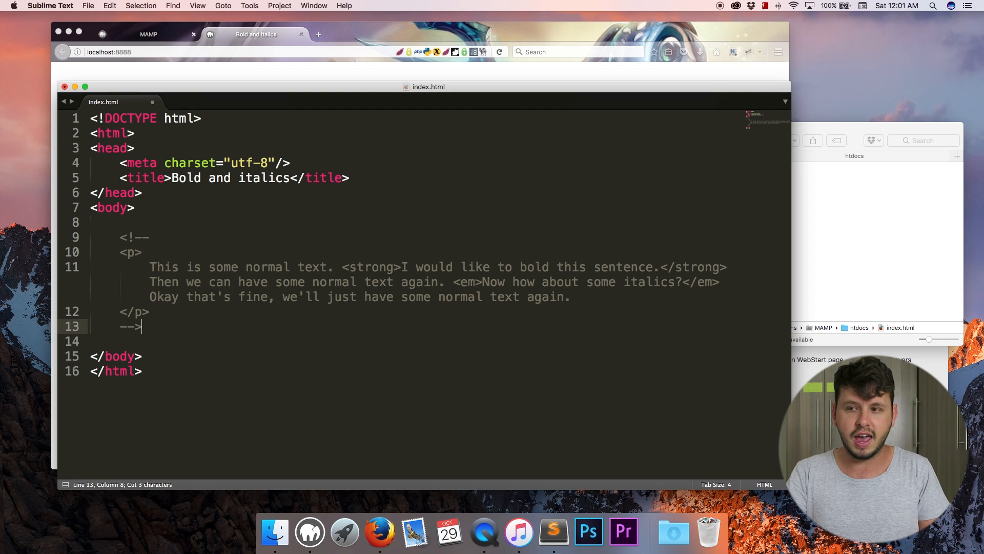
pyautogui.click(498, 52)
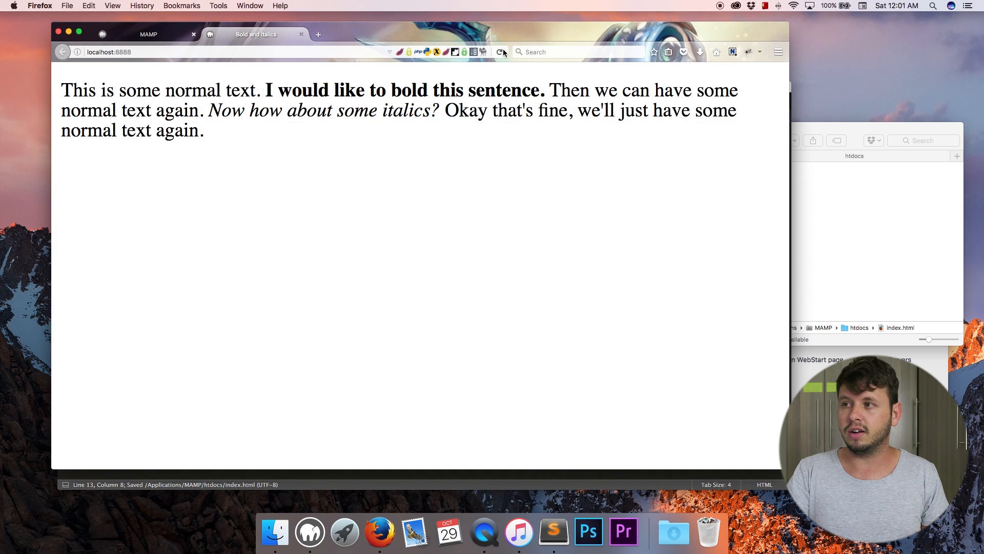
pyautogui.click(499, 52)
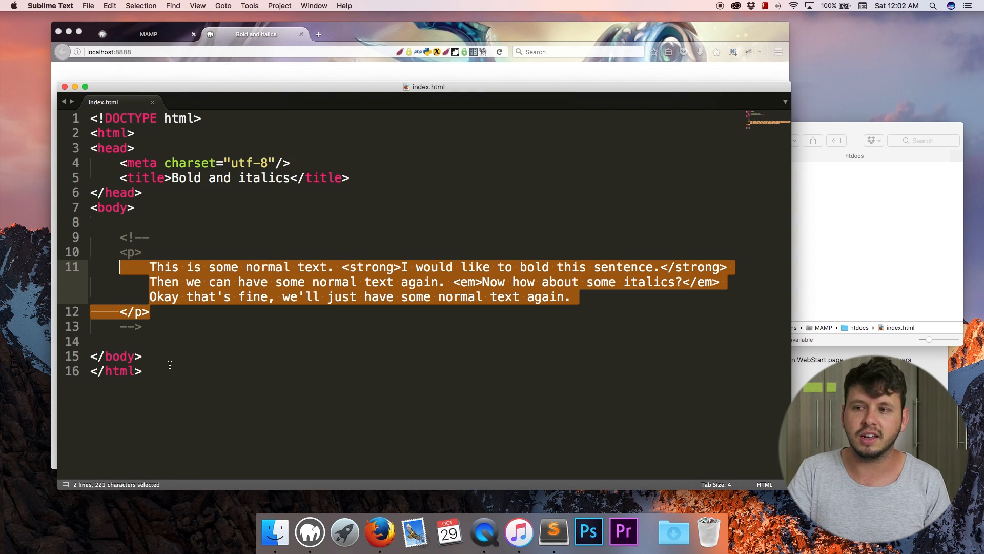
pyautogui.click(130, 326)
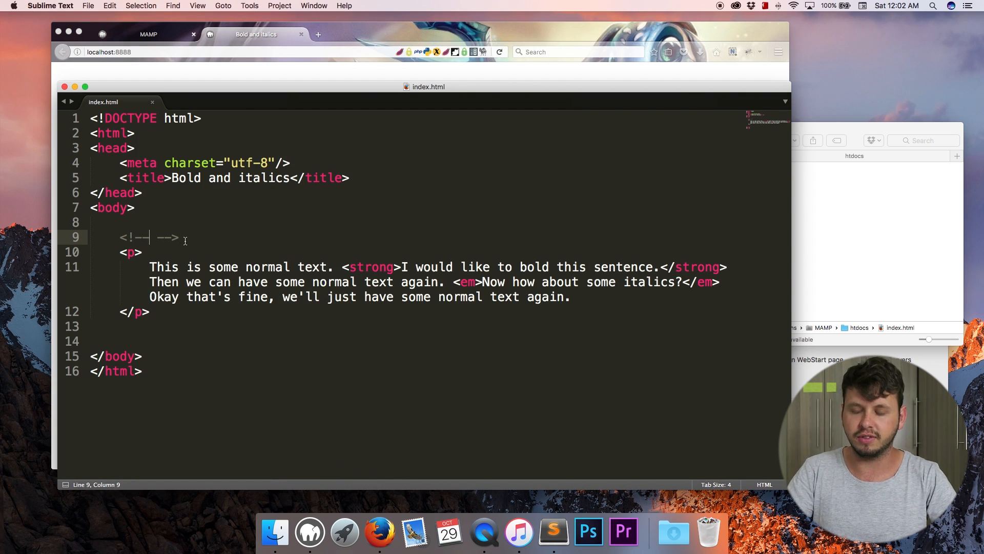
# Step: Write 'We learned bold and italics with this tutorial' inside the comment, fix 'iwth' to 'with', and save
pyautogui.write('W')
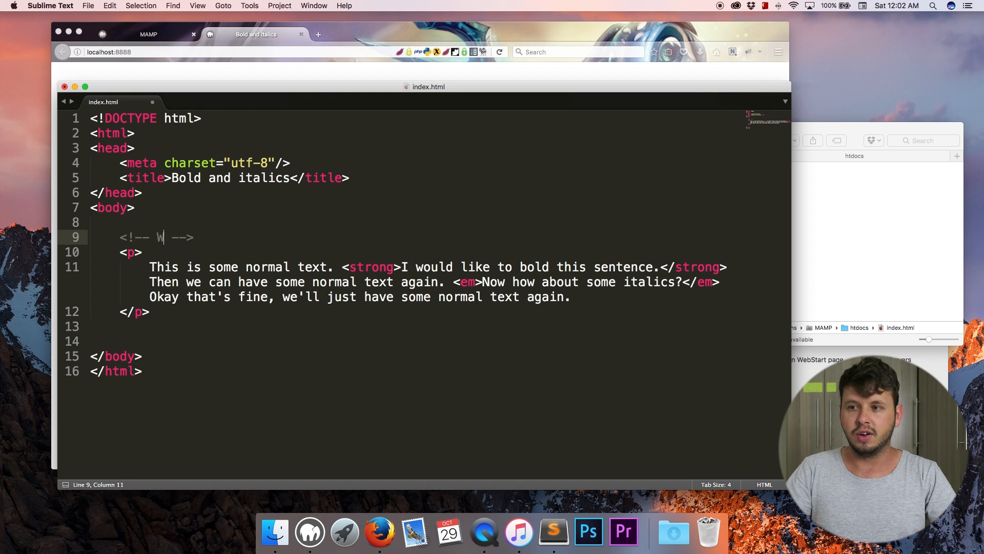
pyautogui.write('e learned bold and')
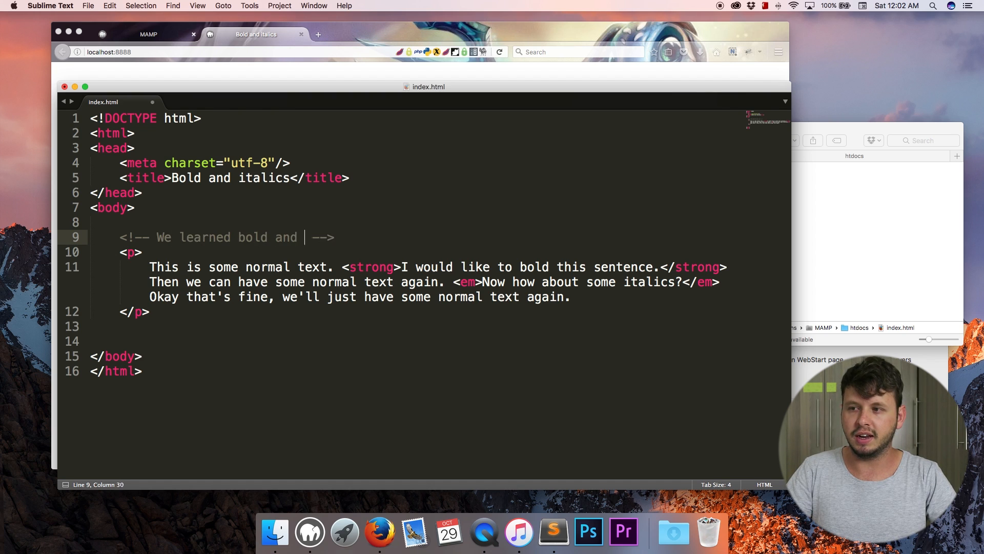
pyautogui.write('italics iwth thi')
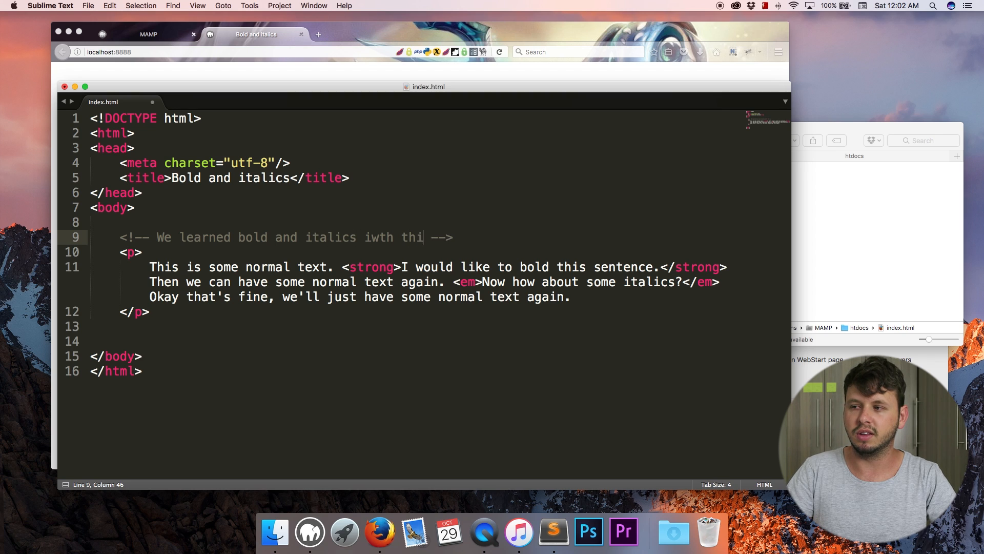
pyautogui.write('s tutorla')
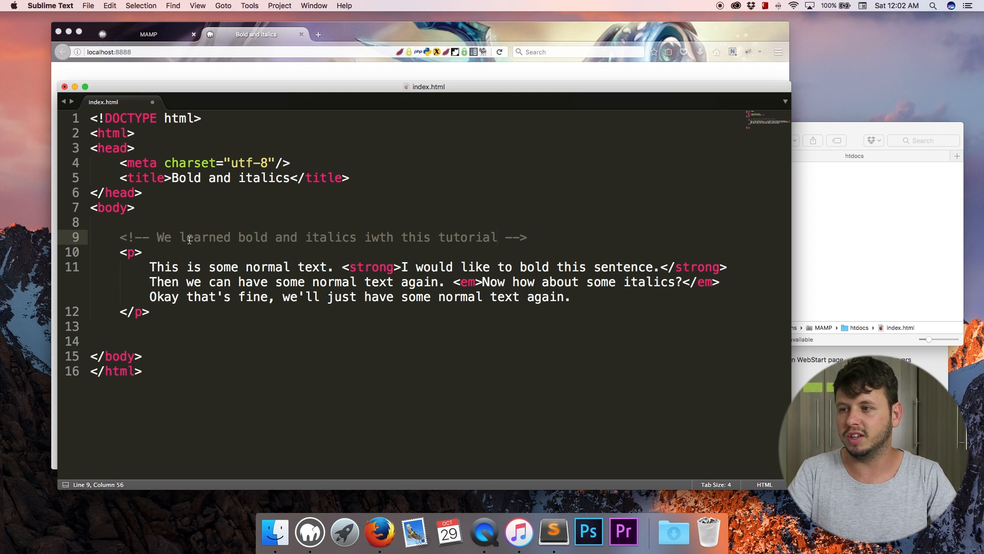
pyautogui.click(382, 237)
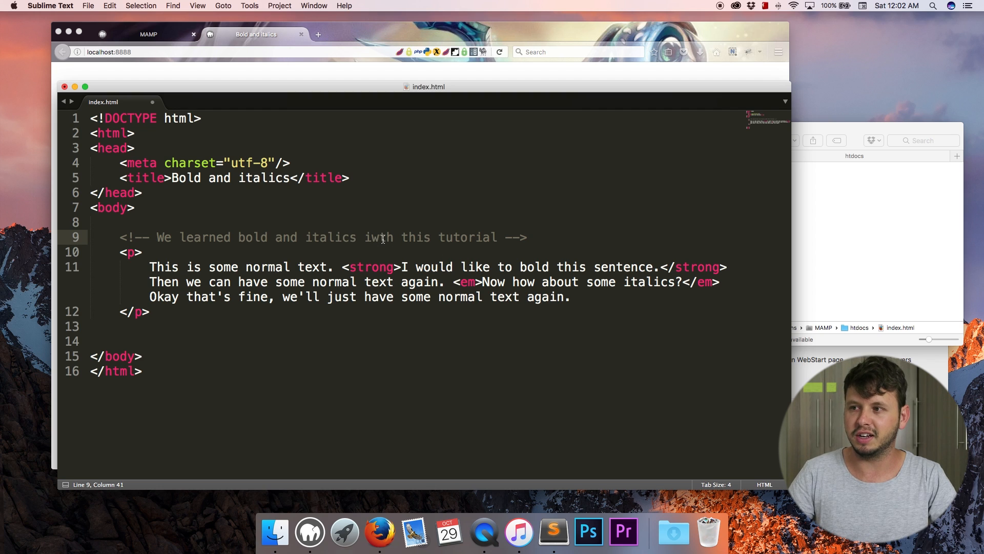
pyautogui.press('cmd+s')
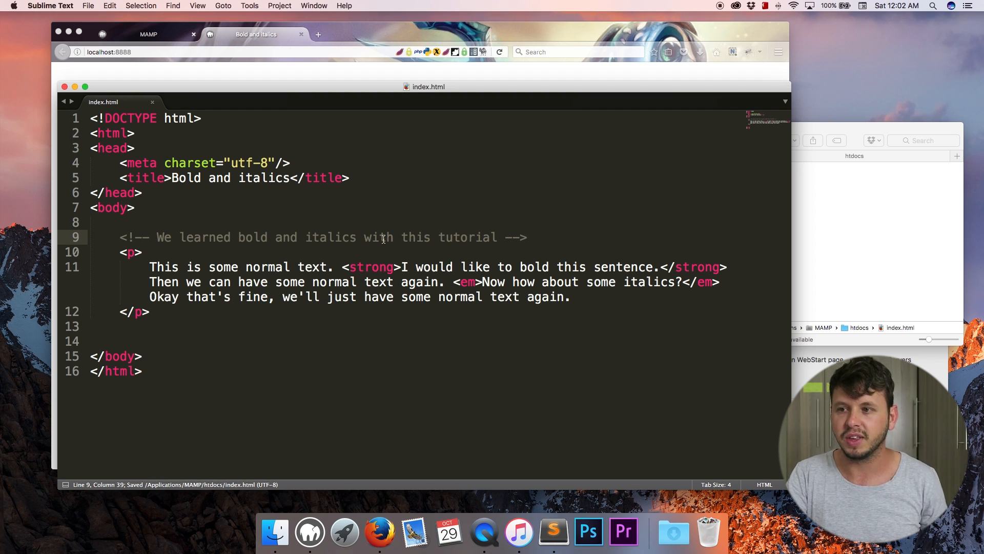
pyautogui.moveTo(154, 249)
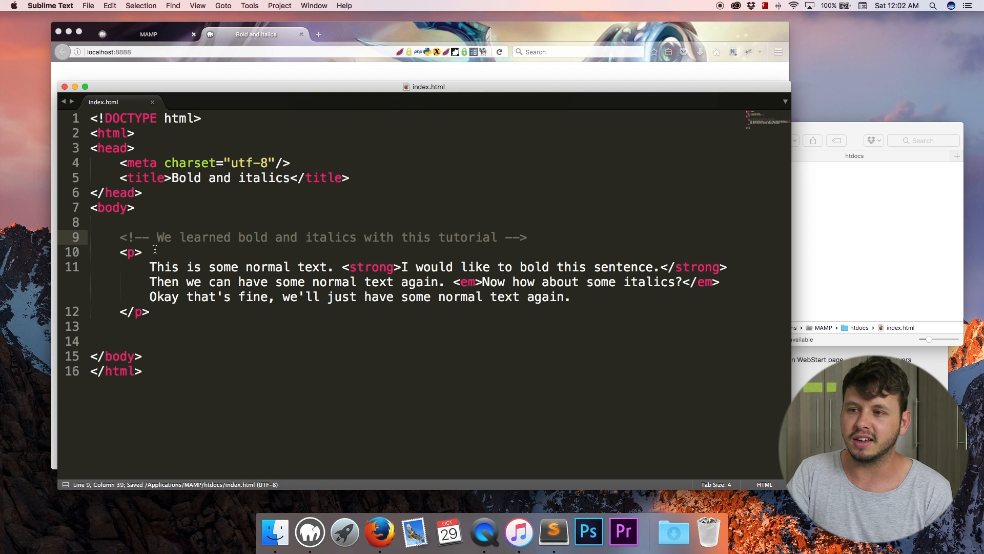